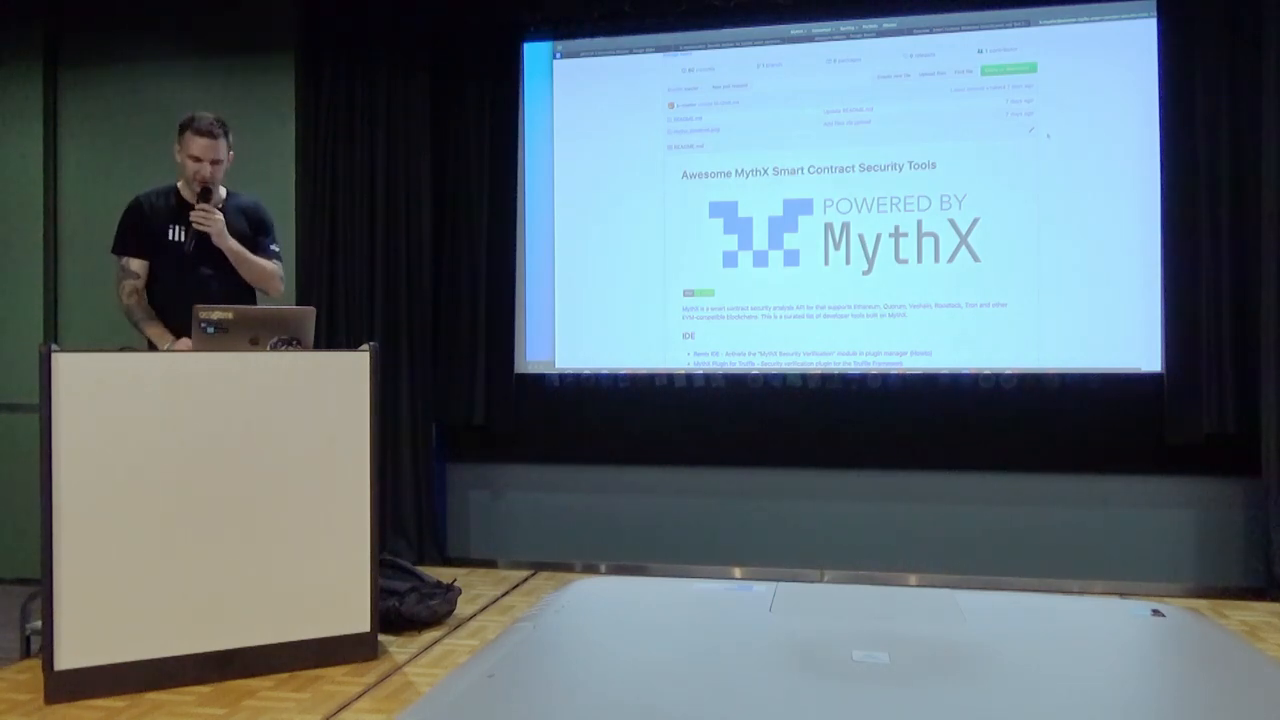
# Advance the presentation from the web dashboard slide to the 'Final Advice' slide
pyautogui.scroll(-3)
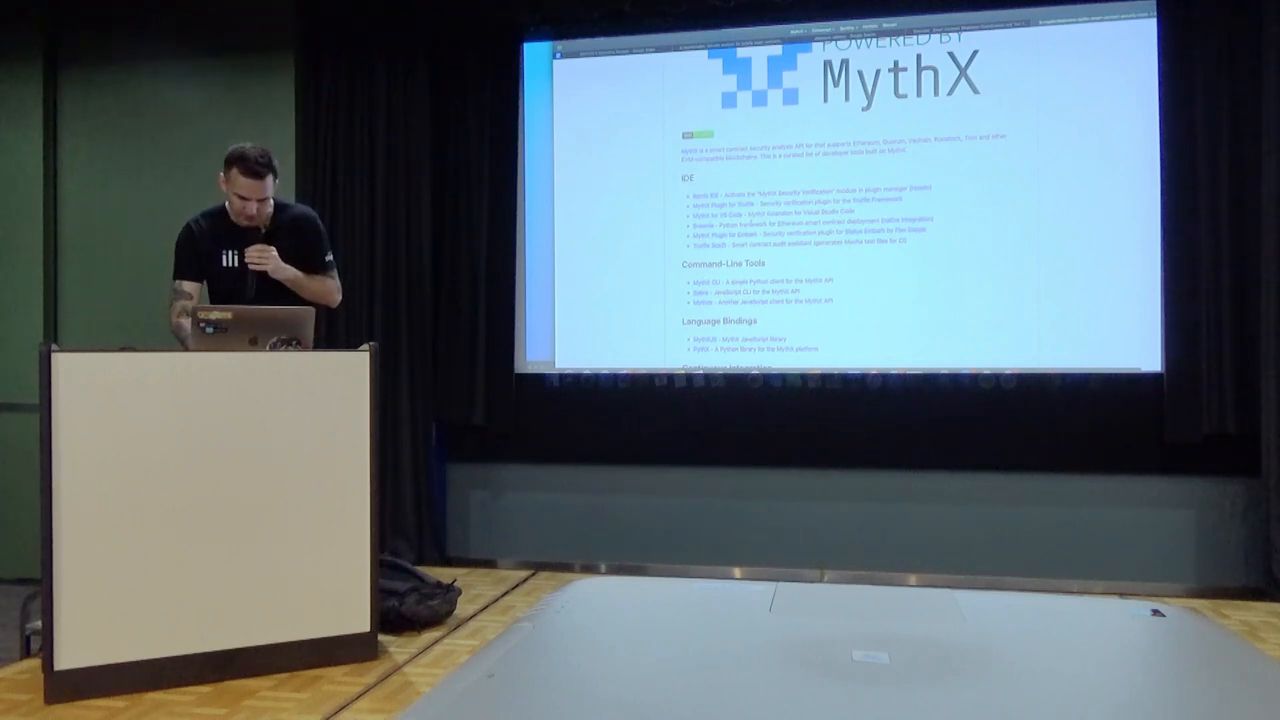
pyautogui.scroll(-3)
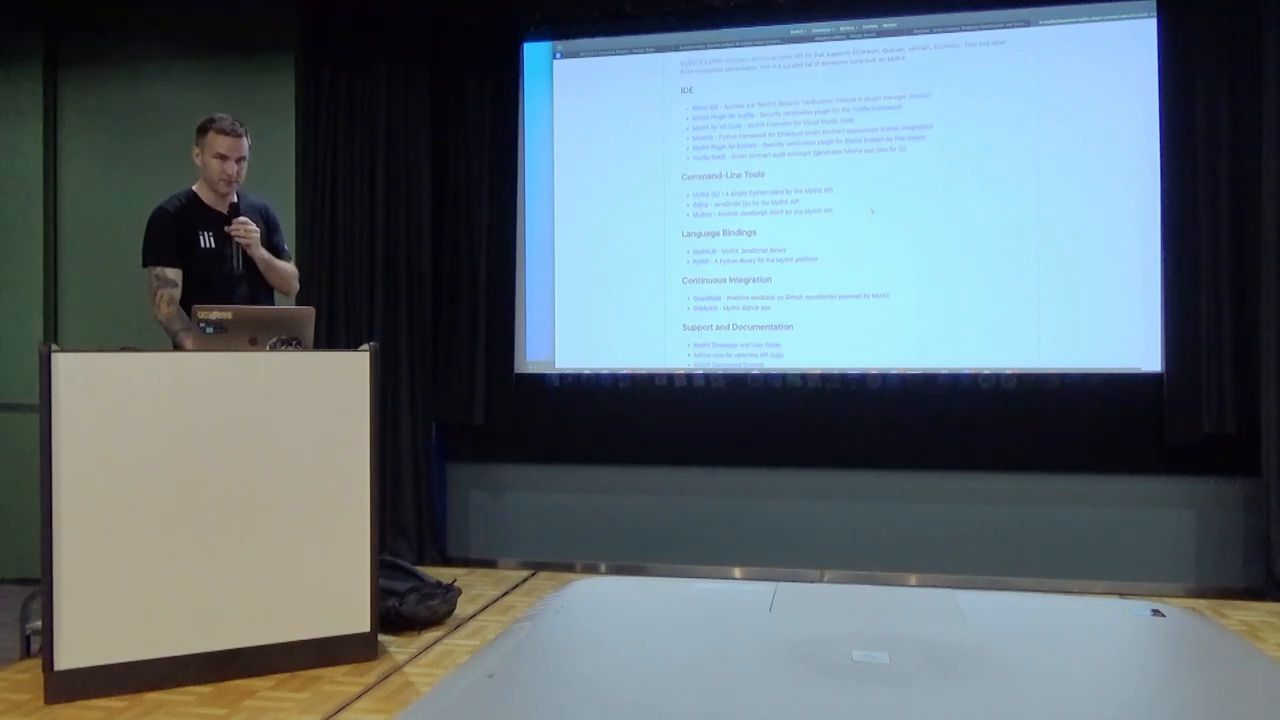
pyautogui.scroll(-3)
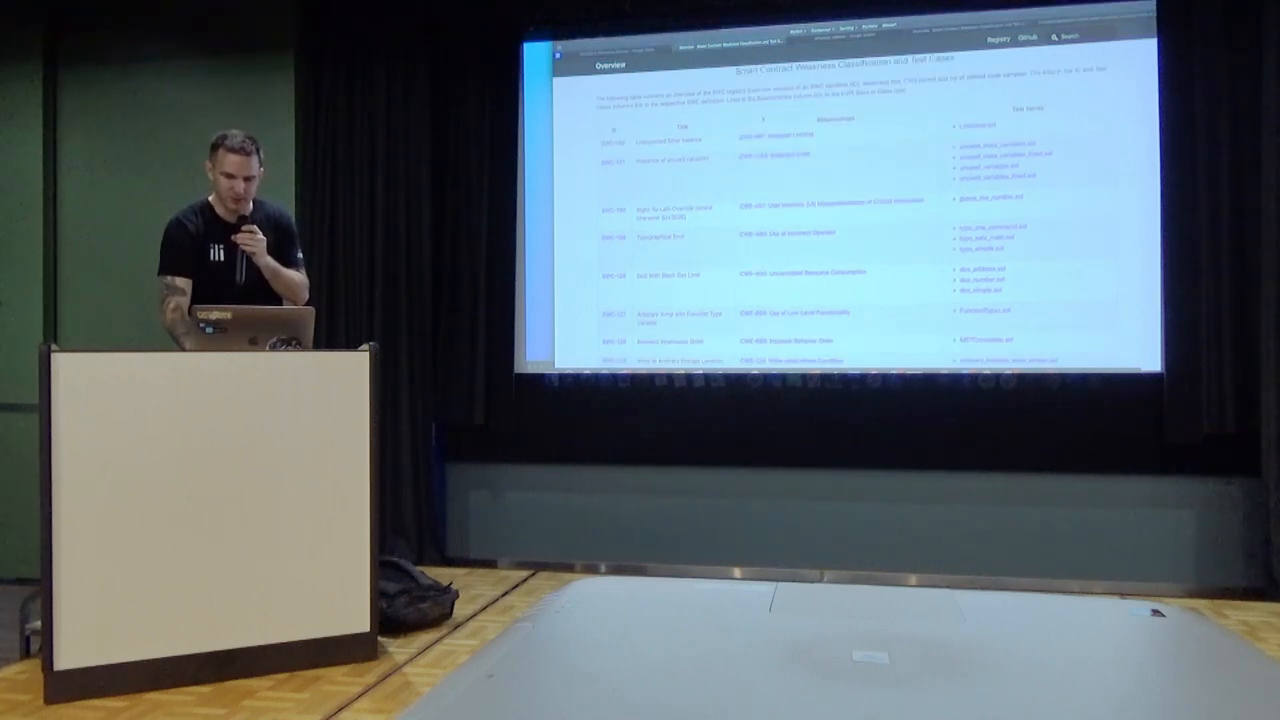
pyautogui.scroll(-3)
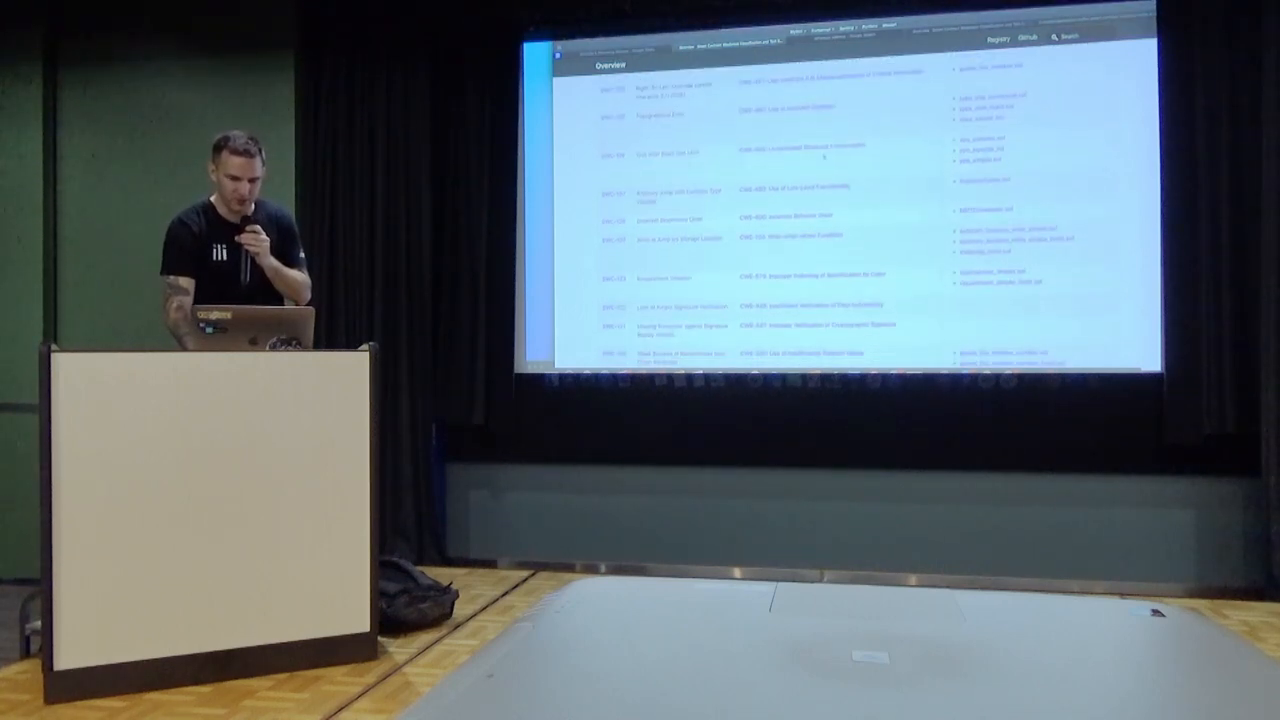
pyautogui.scroll(-3)
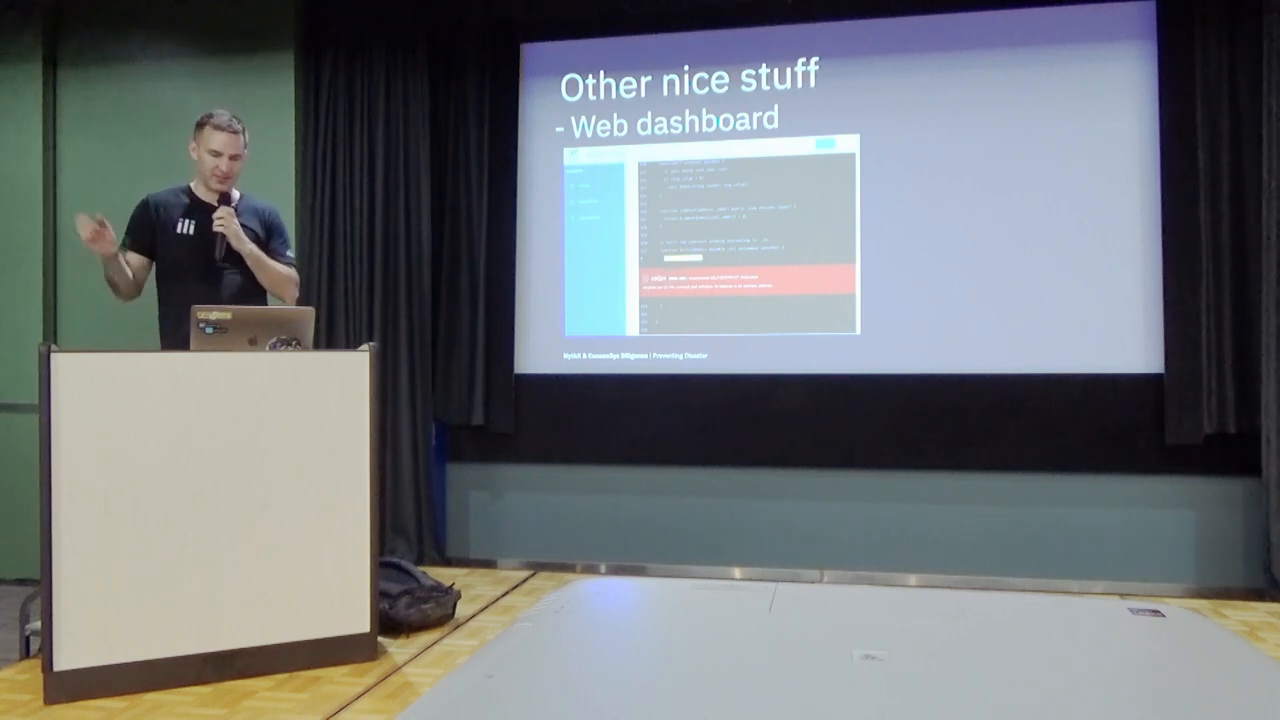
pyautogui.press('right')
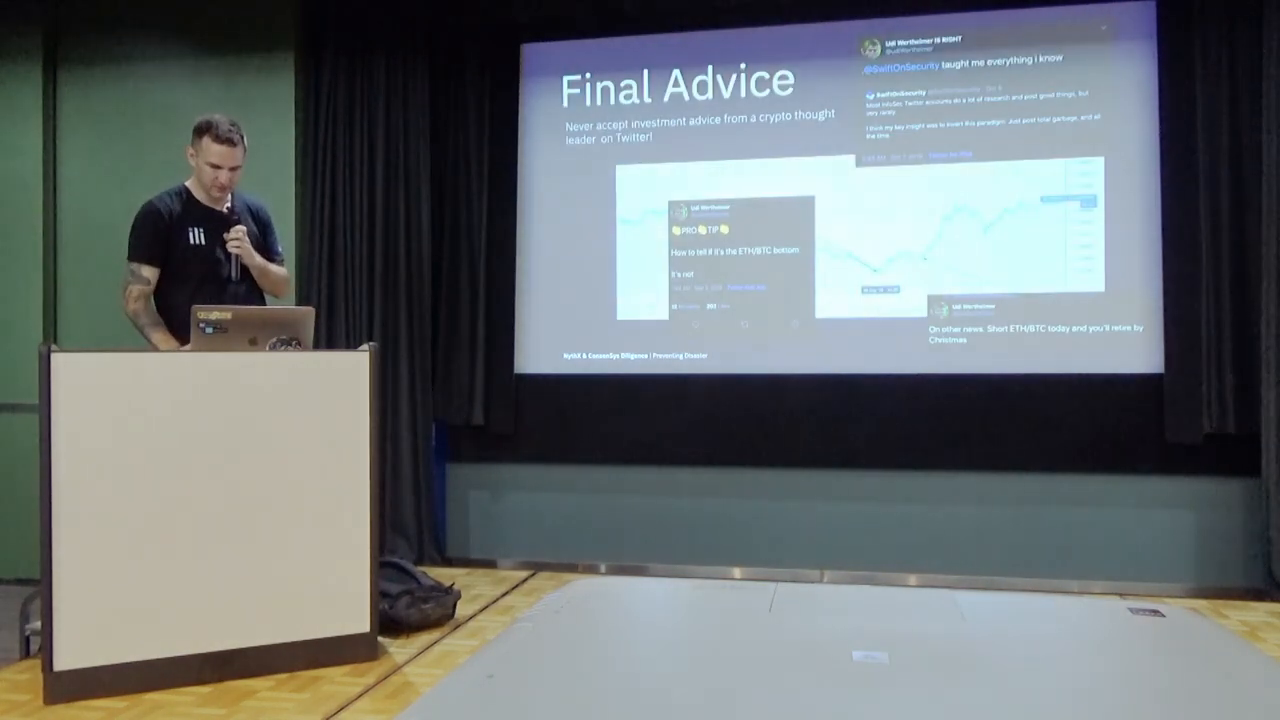